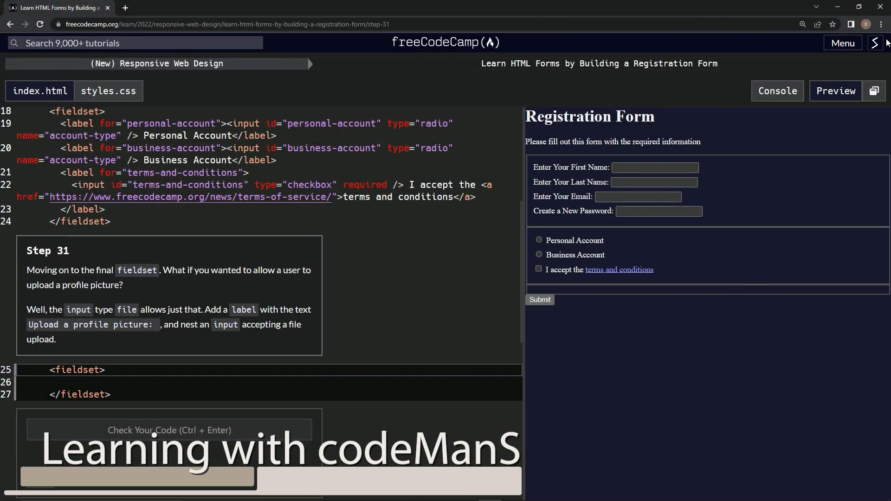
mouse_move(429, 67)
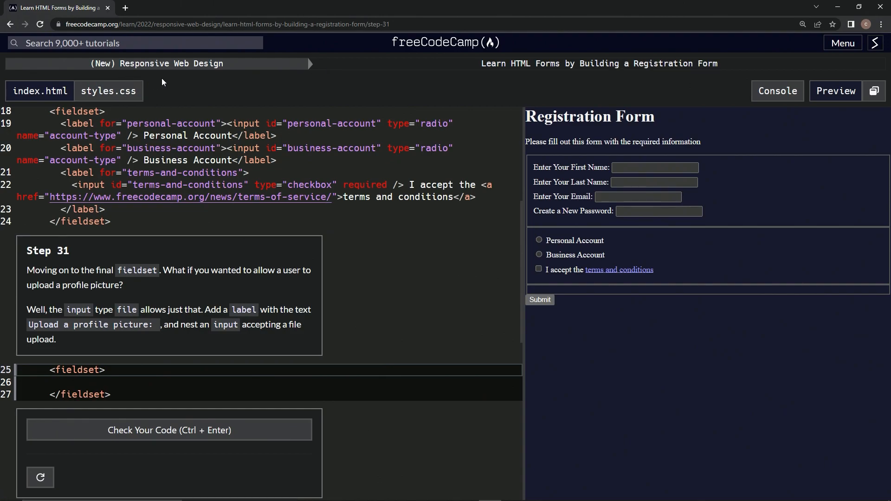
mouse_move(537, 84)
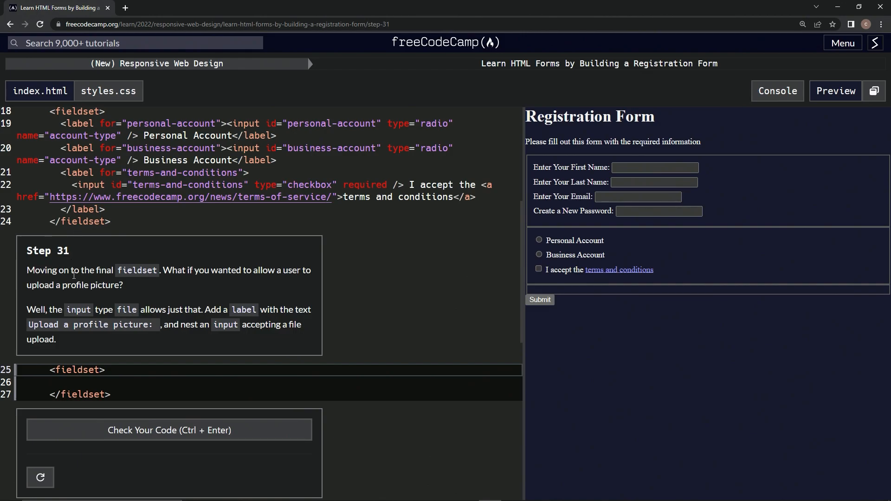
mouse_move(177, 286)
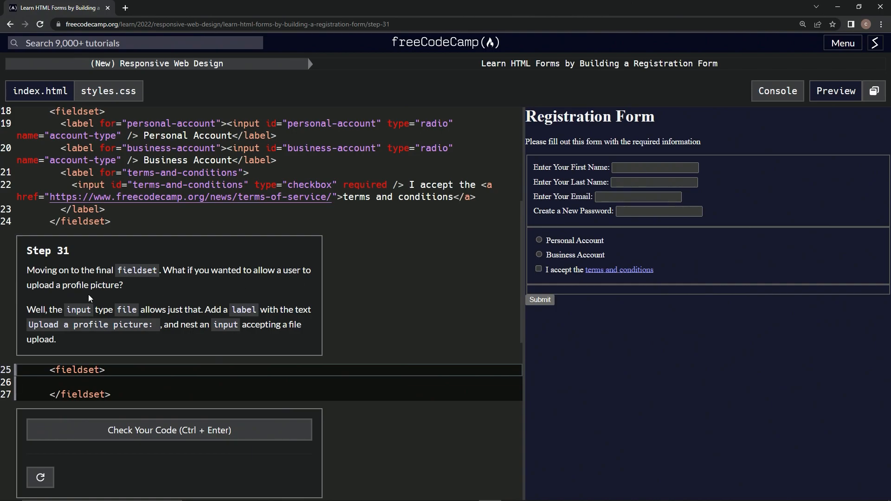
mouse_move(56, 321)
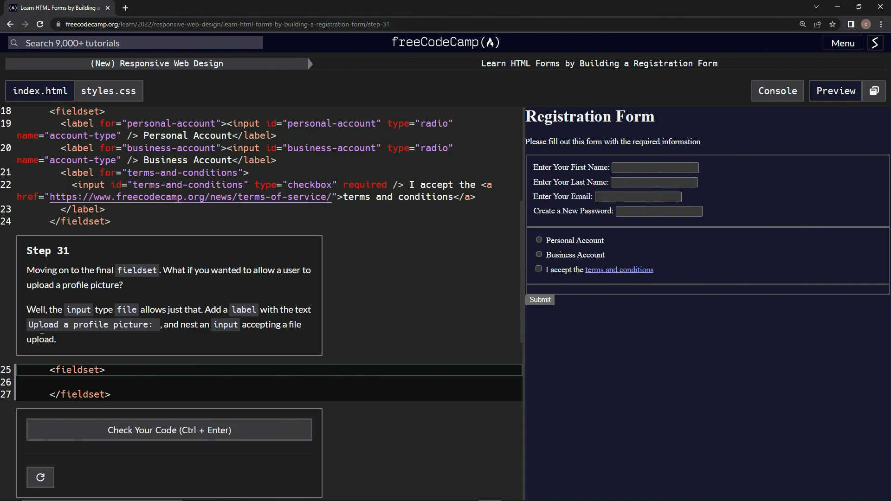
mouse_move(171, 341)
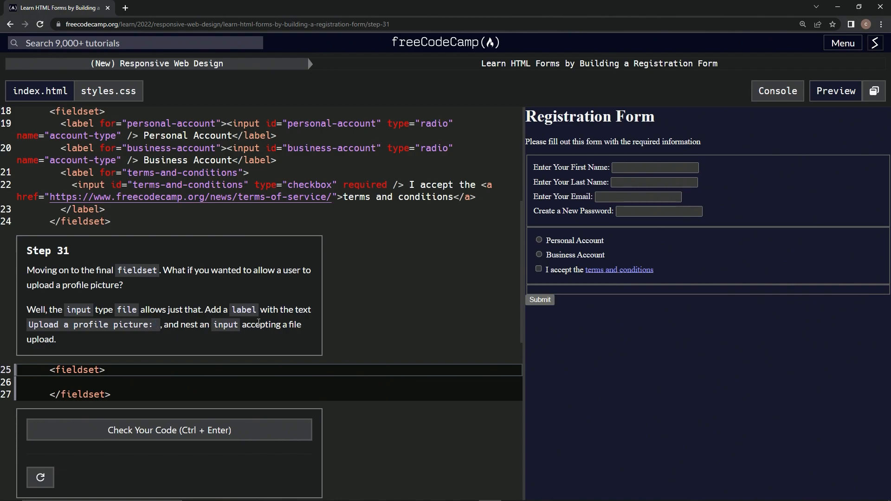
mouse_move(91, 340)
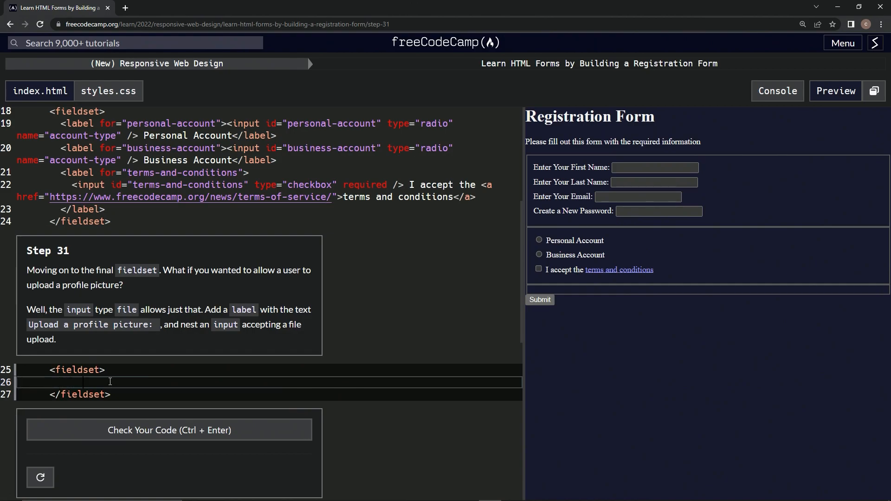
Add an <input> in the last fieldset, wrap it in <label></label>, and spread it onto separate lines.
type("<input")
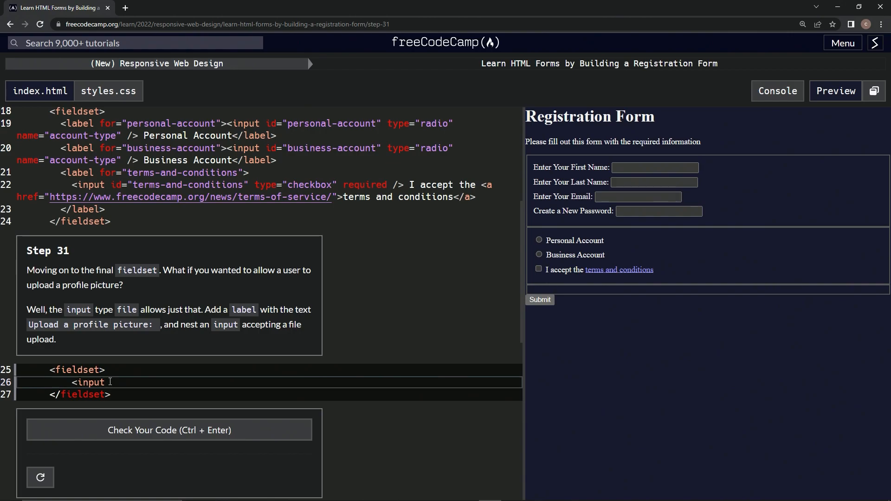
type("></i")
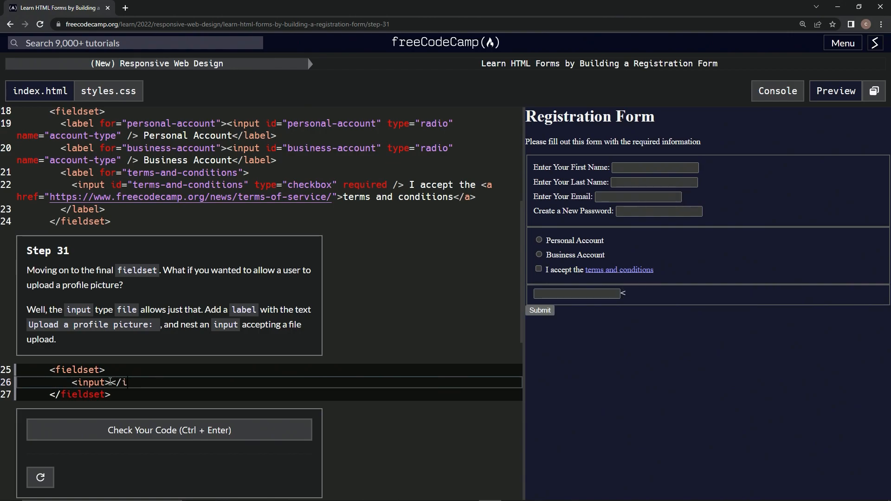
type(">")
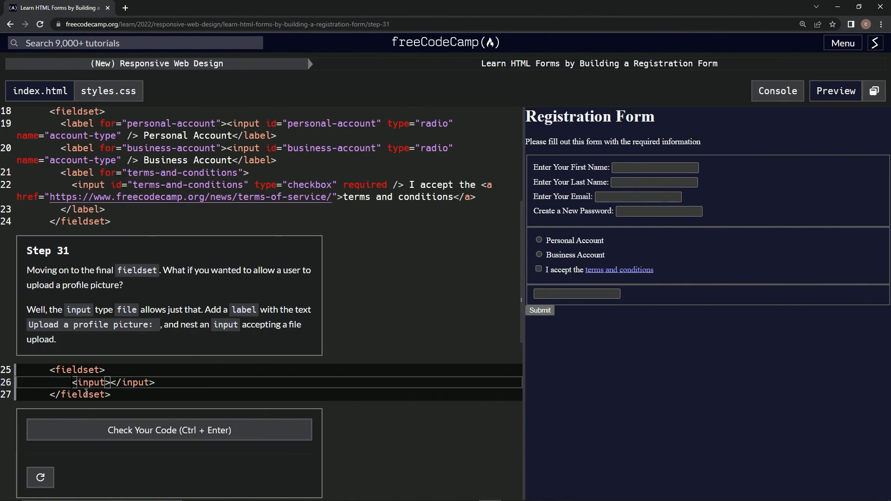
type("label>")
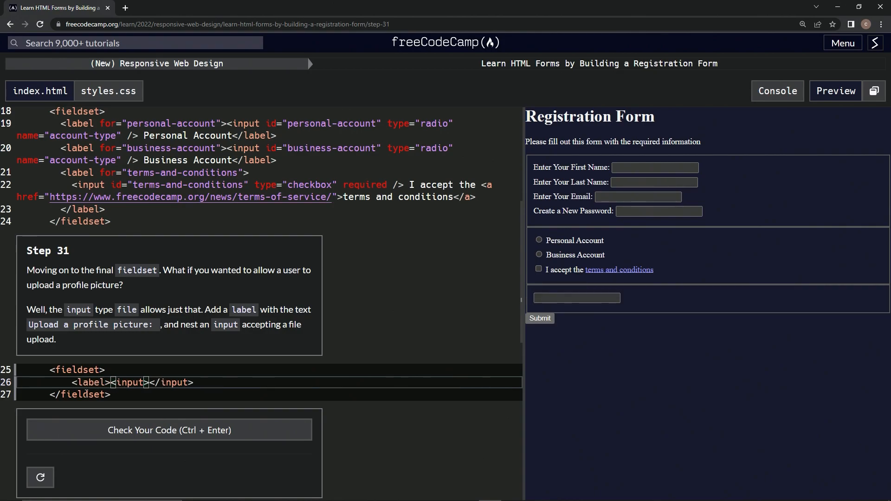
type("<")
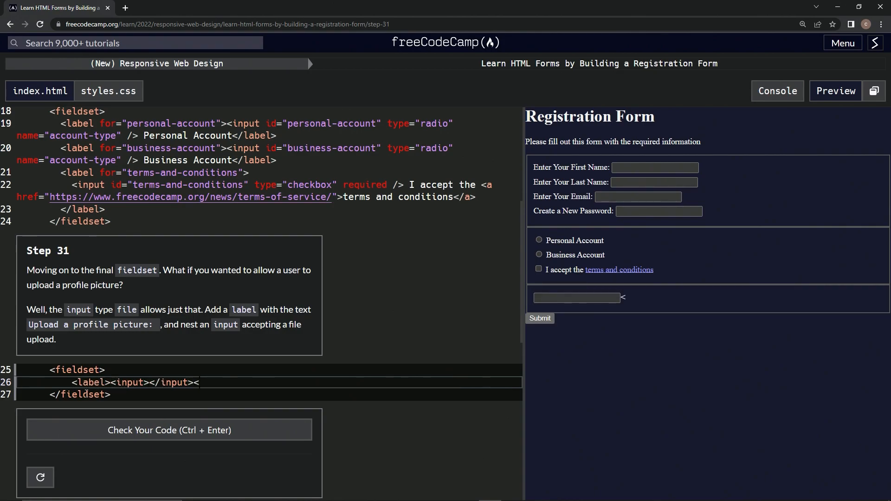
type("</label>")
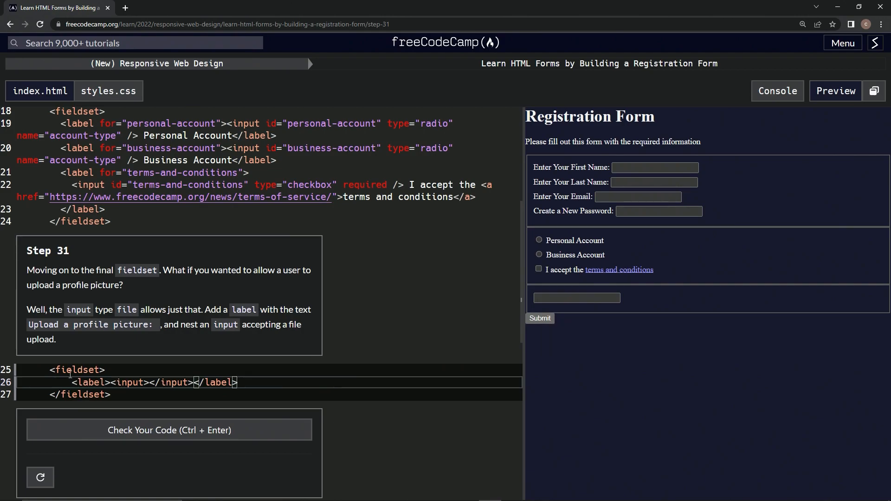
key("enter")
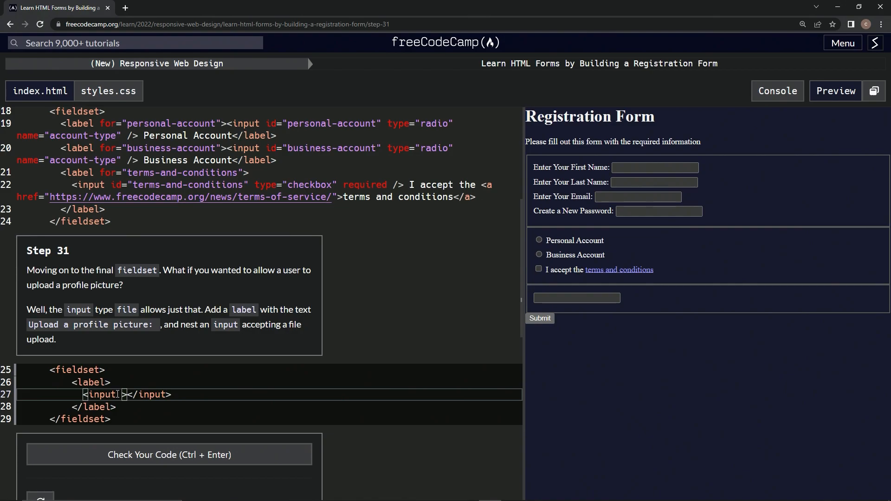
Give the nested input the attribute type='file' so the preview shows a file chooser.
type("type=")
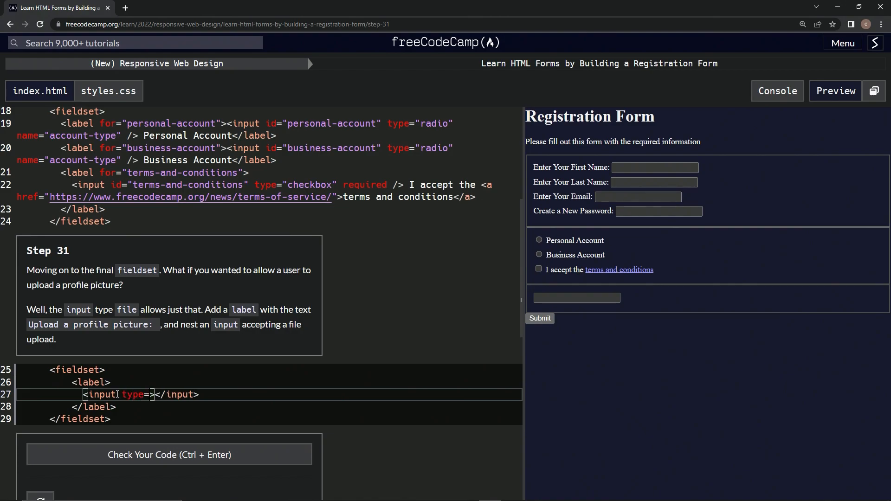
type("''")
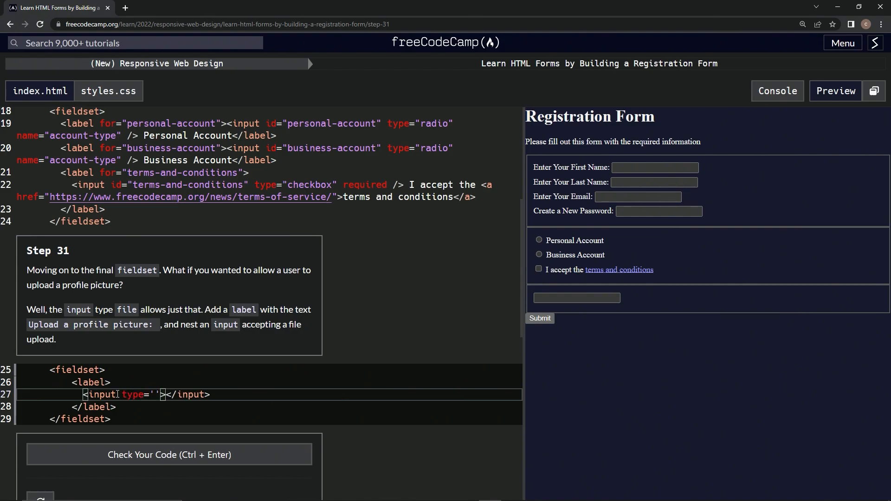
type("file")
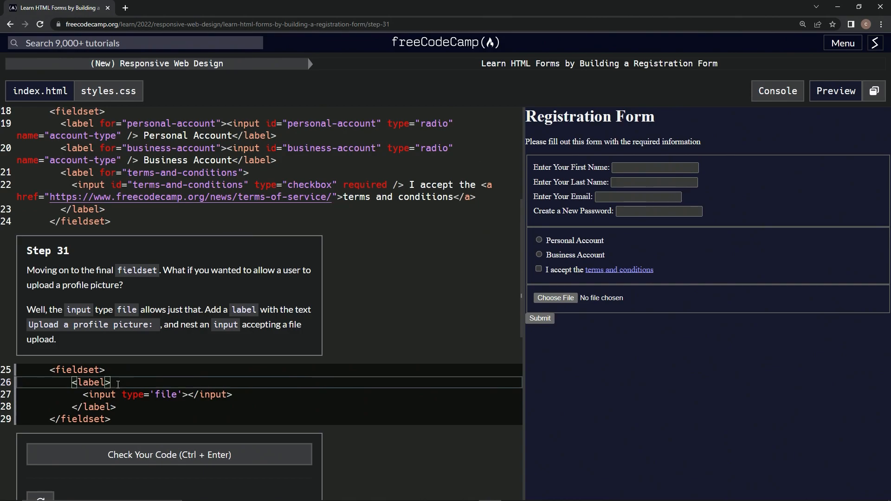
mouse_move(125, 353)
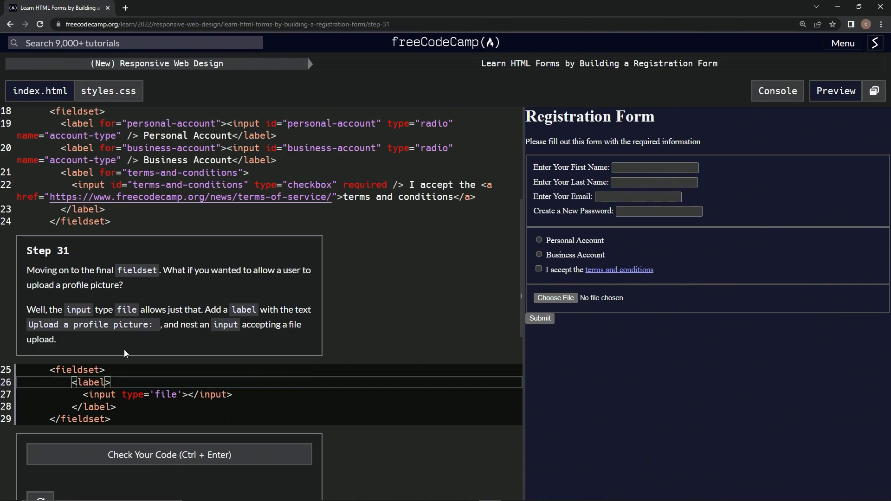
Write the label text 'Upload a profile picture:' before the file input.
type("Upload a pro")
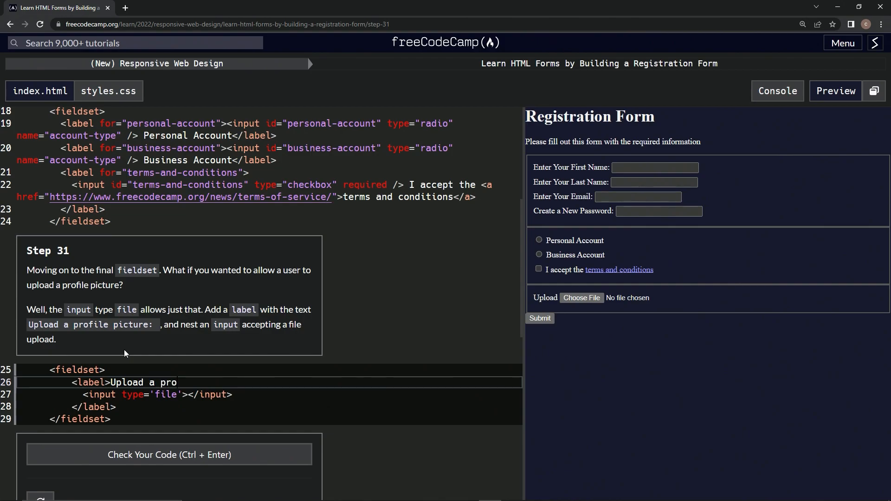
type("file picture")
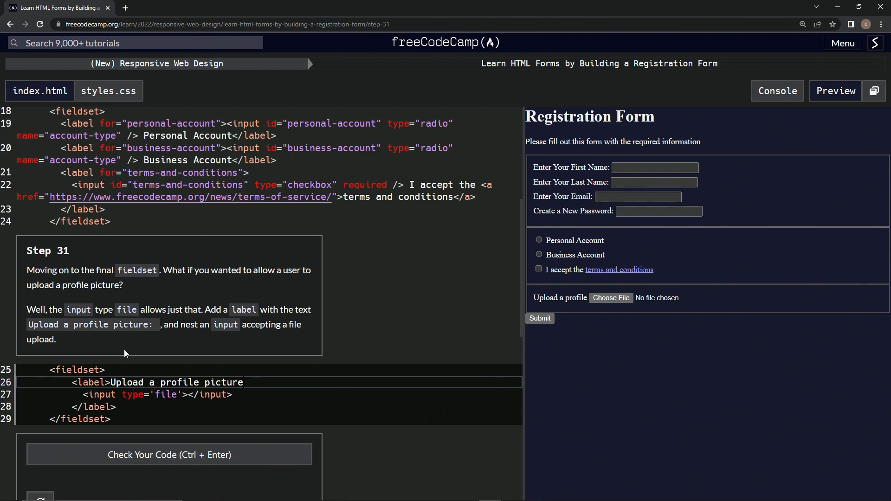
type(":")
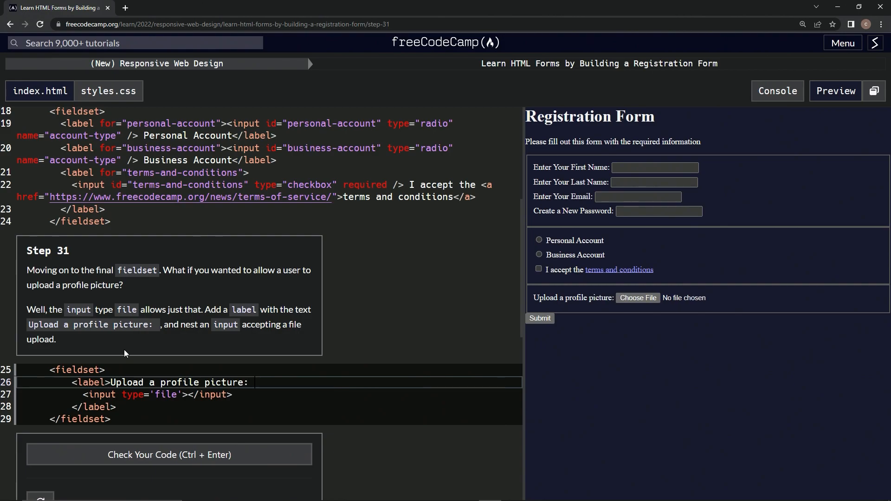
mouse_move(129, 352)
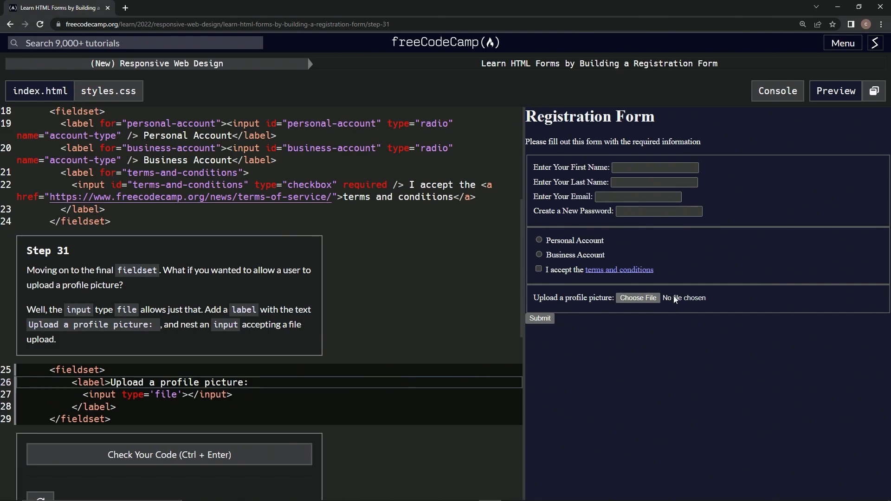
Check the Step 31 code, submit it, and move on to Step 32.
left_click(168, 454)
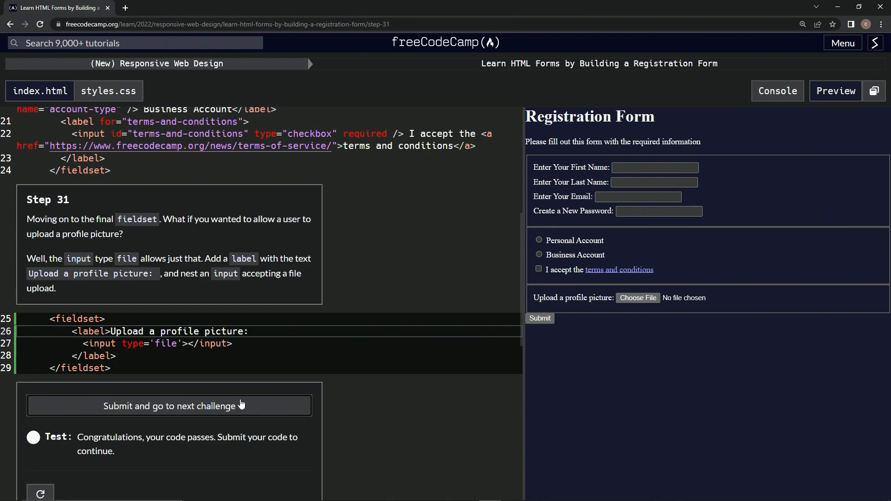
left_click(169, 405)
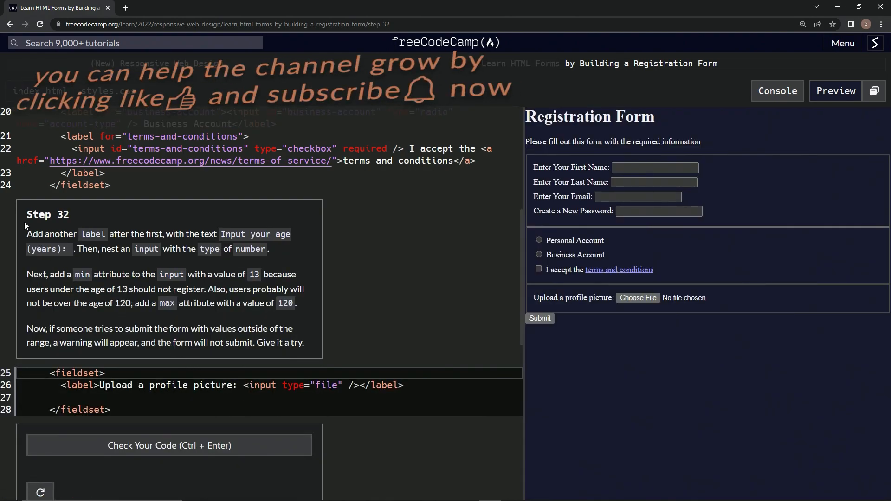
mouse_move(418, 213)
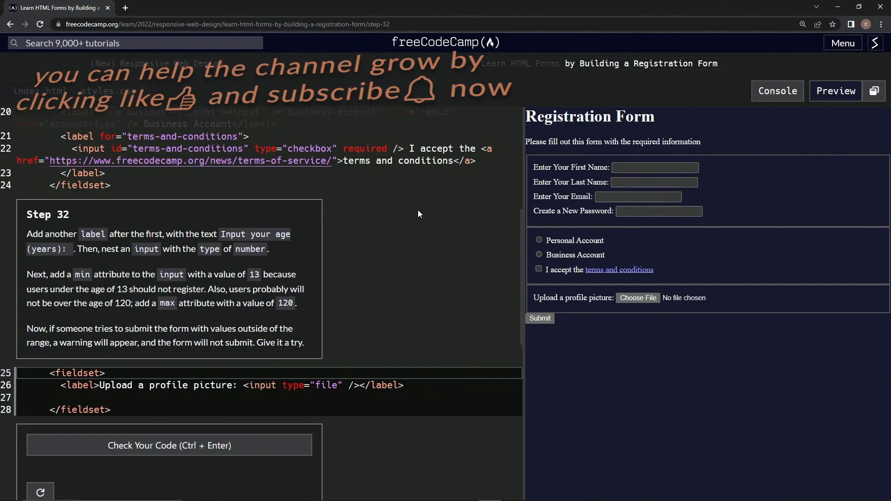